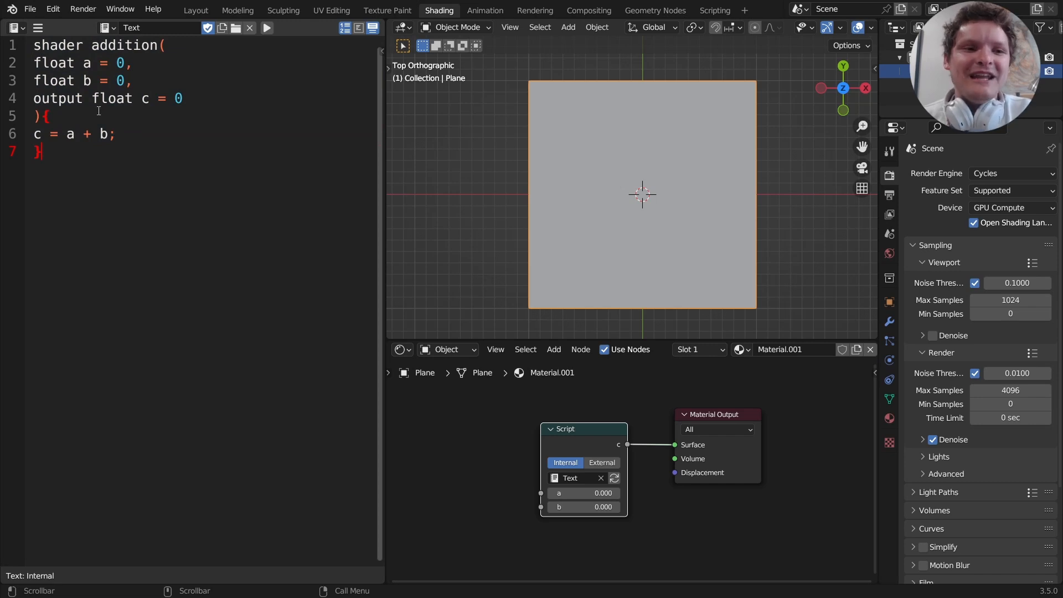
Step: Switch the viewport to Rendered shading, showing the plane black with both inputs at zero
double_click(61, 44)
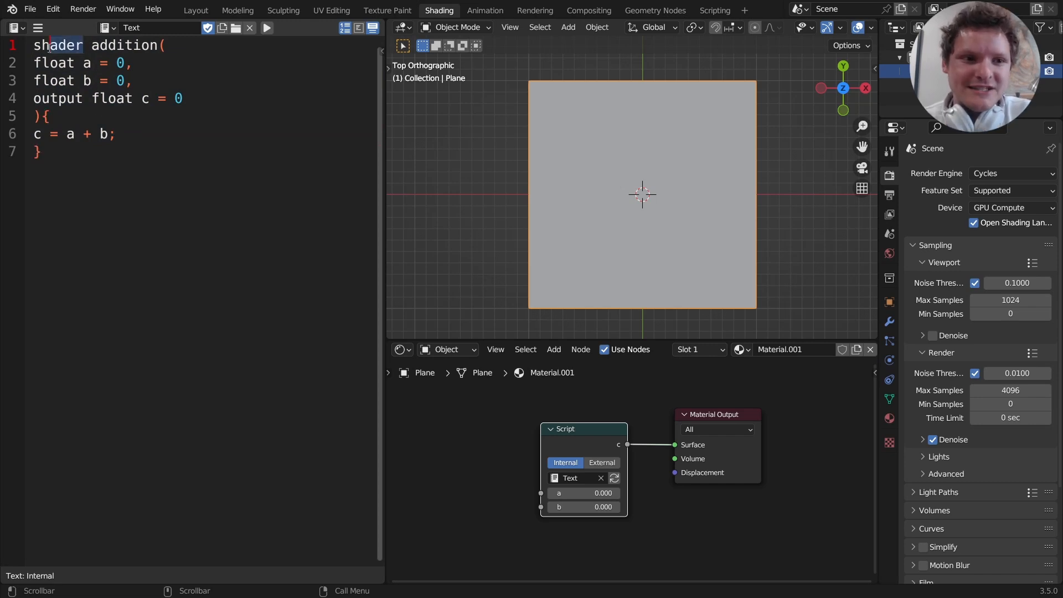
double_click(125, 45)
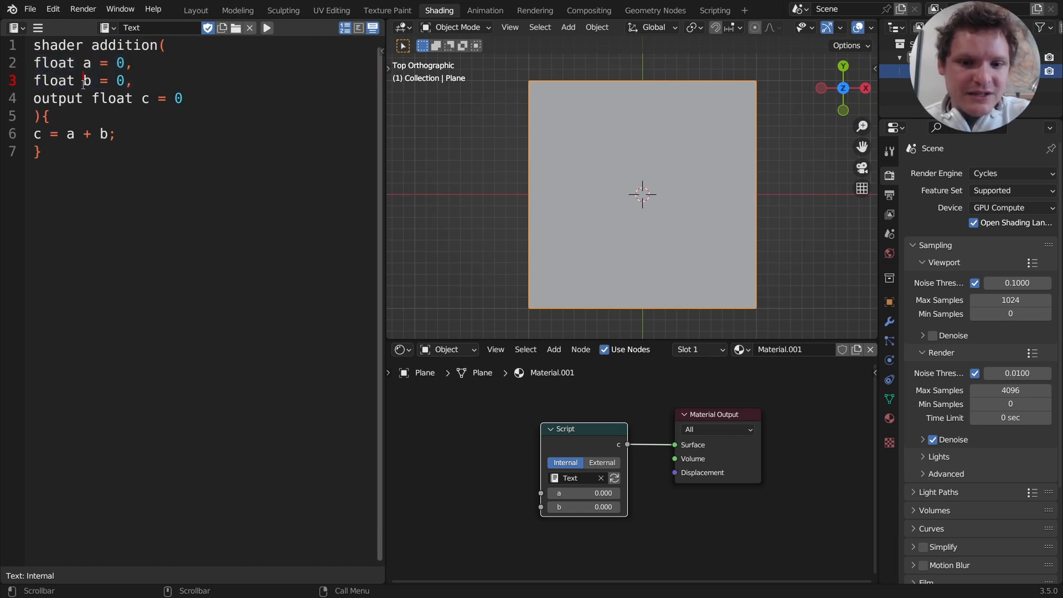
scroll(up, 3)
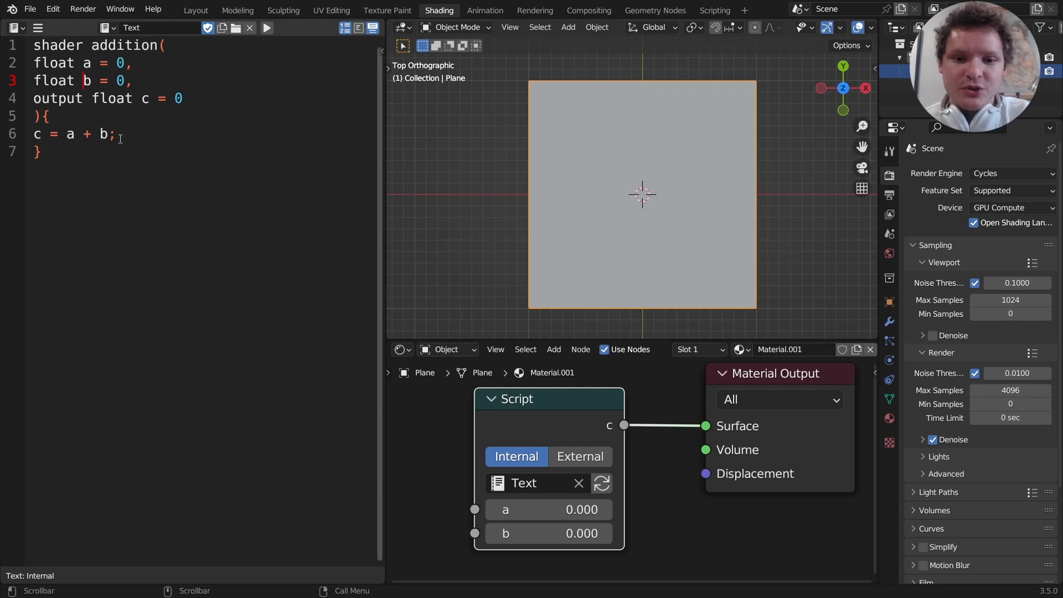
mouse_move(635, 416)
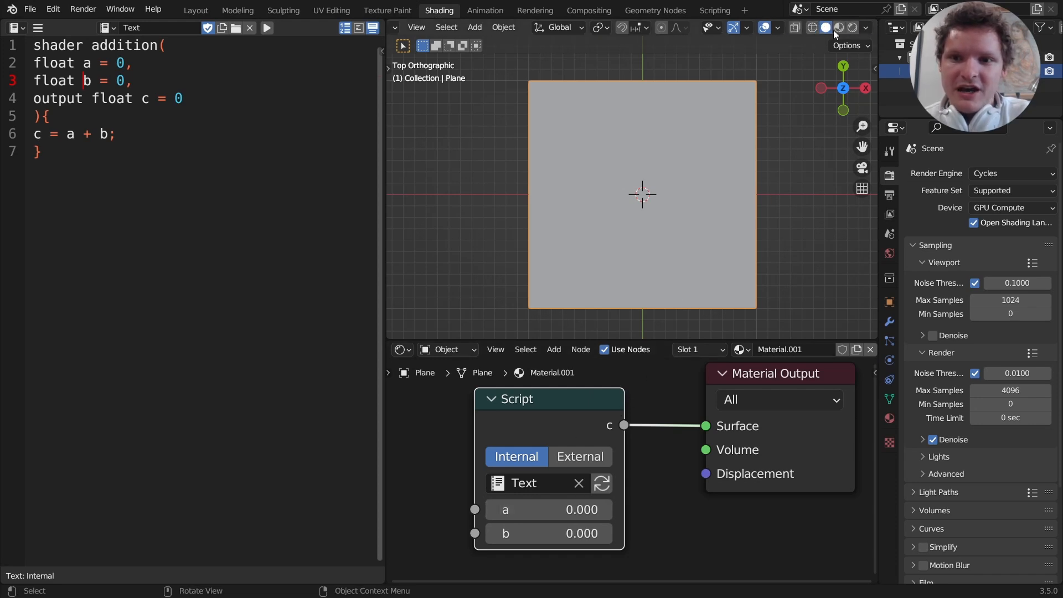
click(852, 28)
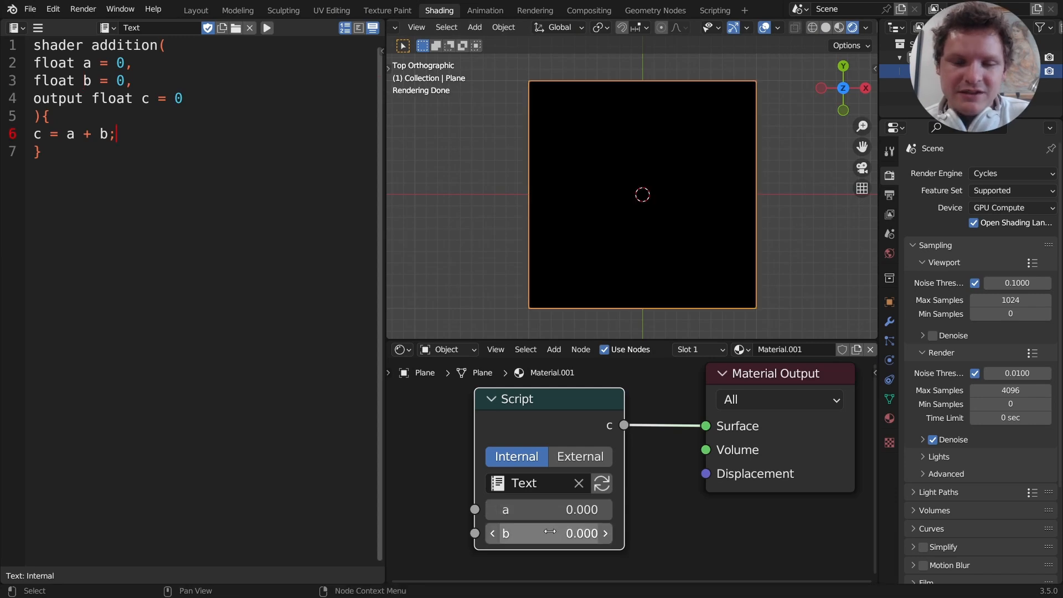
mouse_move(205, 331)
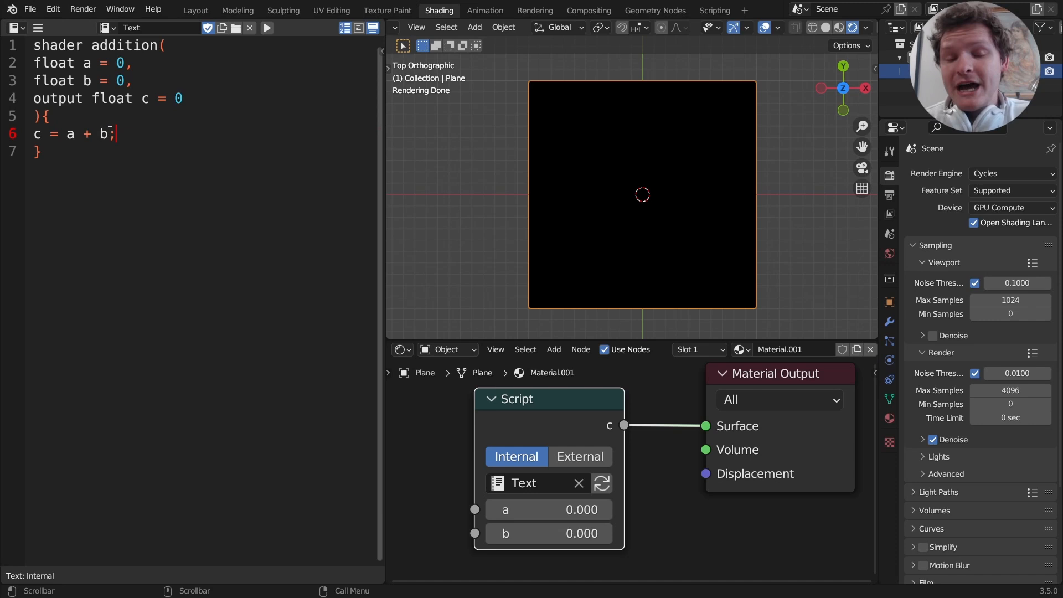
Step: Replace 'a + b' with function(a,b) and insert blank lines above the shader header
drag(78, 134, 106, 133)
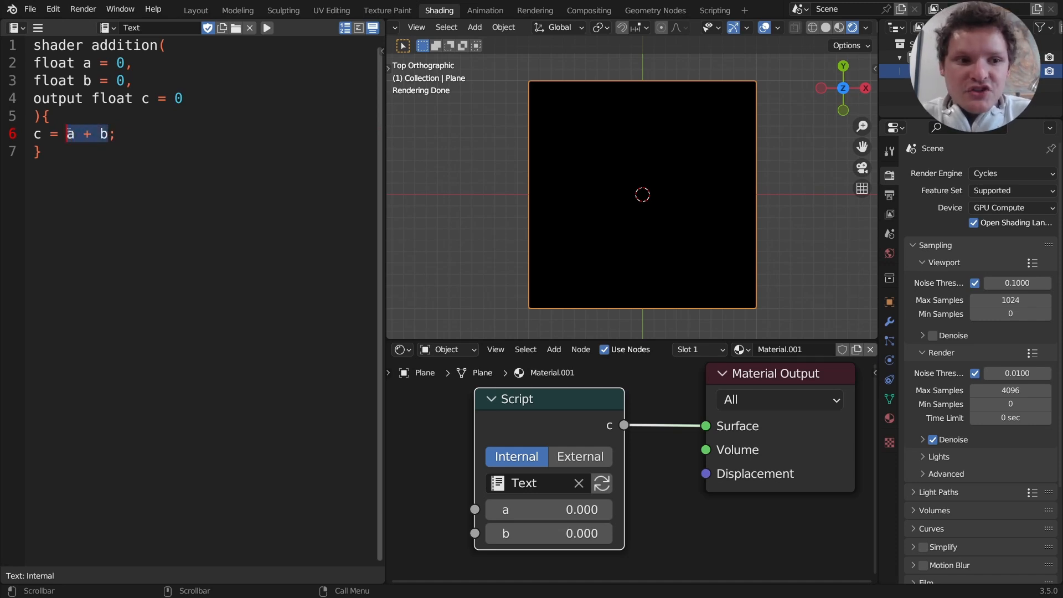
text(function)
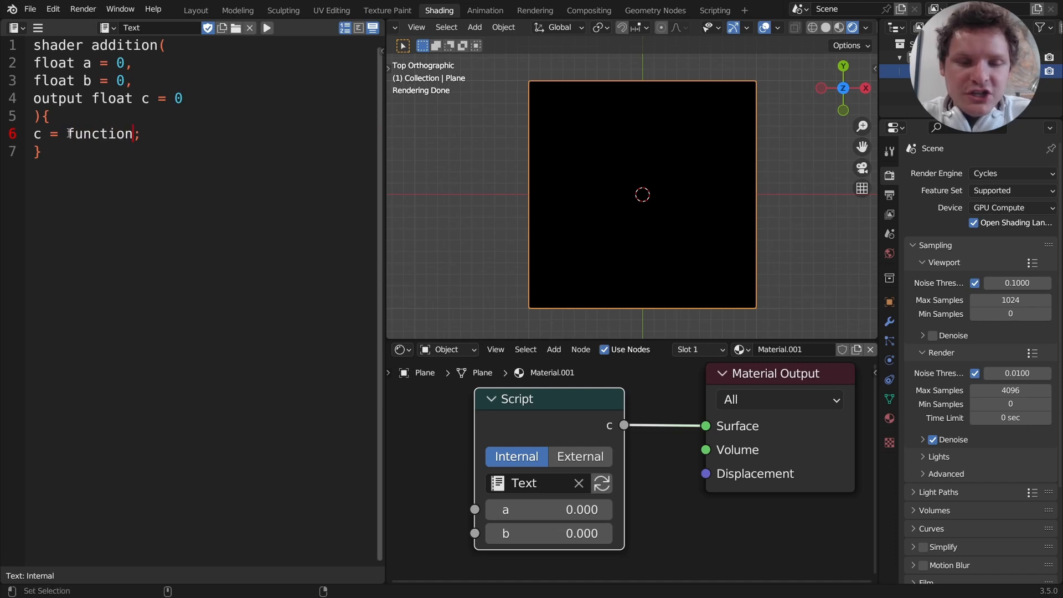
text((a,b))
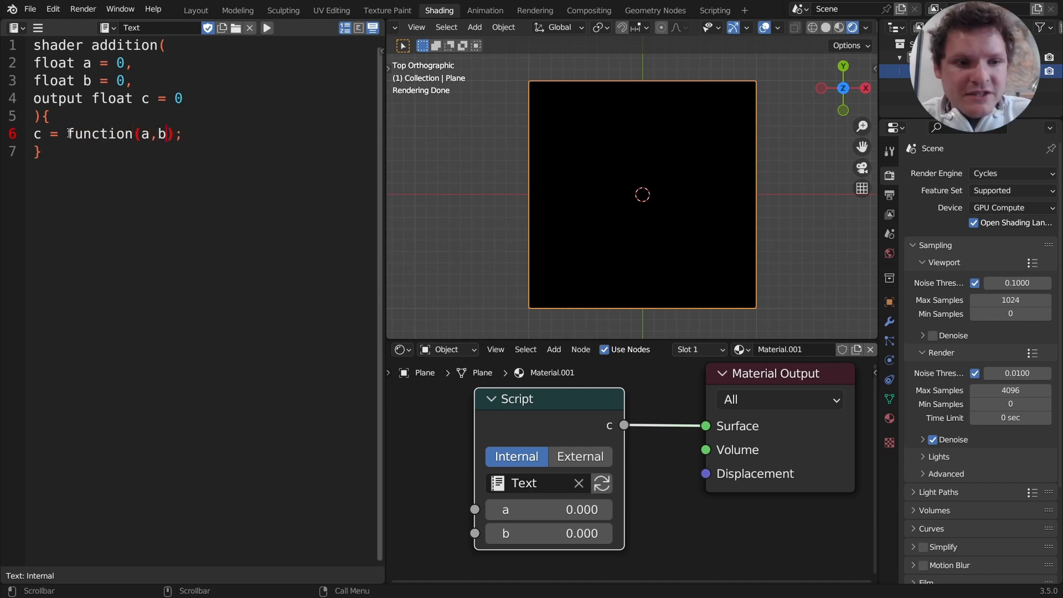
double_click(99, 133)
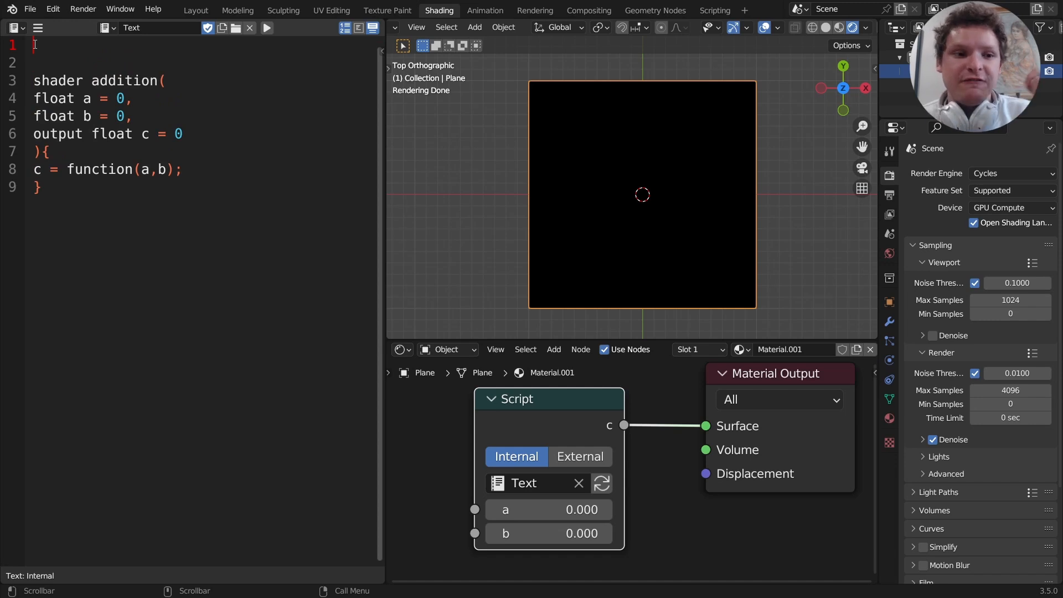
Step: Write a 'float function(){}' skeleton on line 1, split across several lines
drag(68, 169, 157, 169)
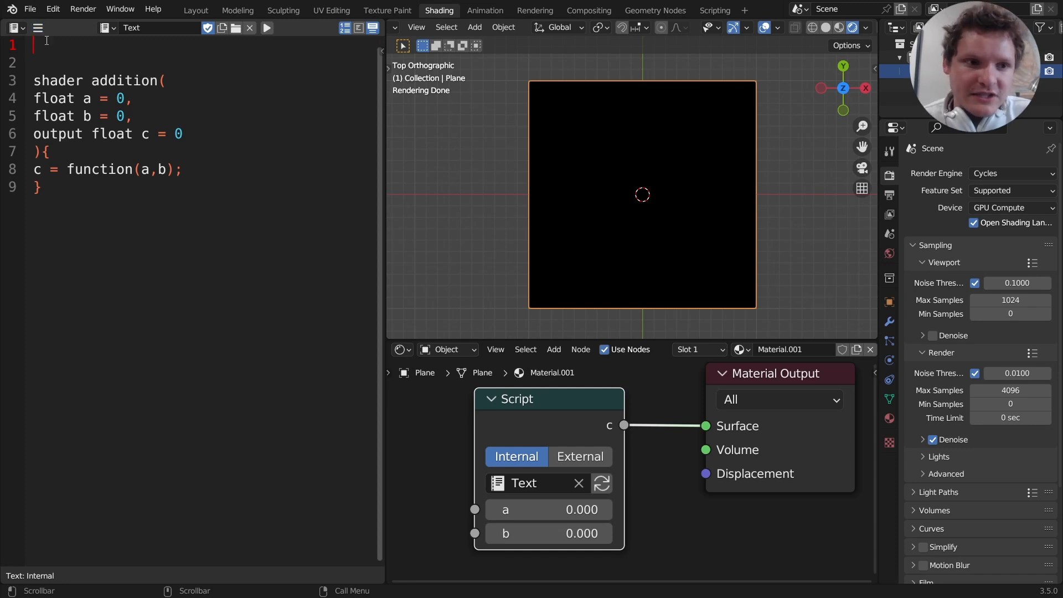
text(float func)
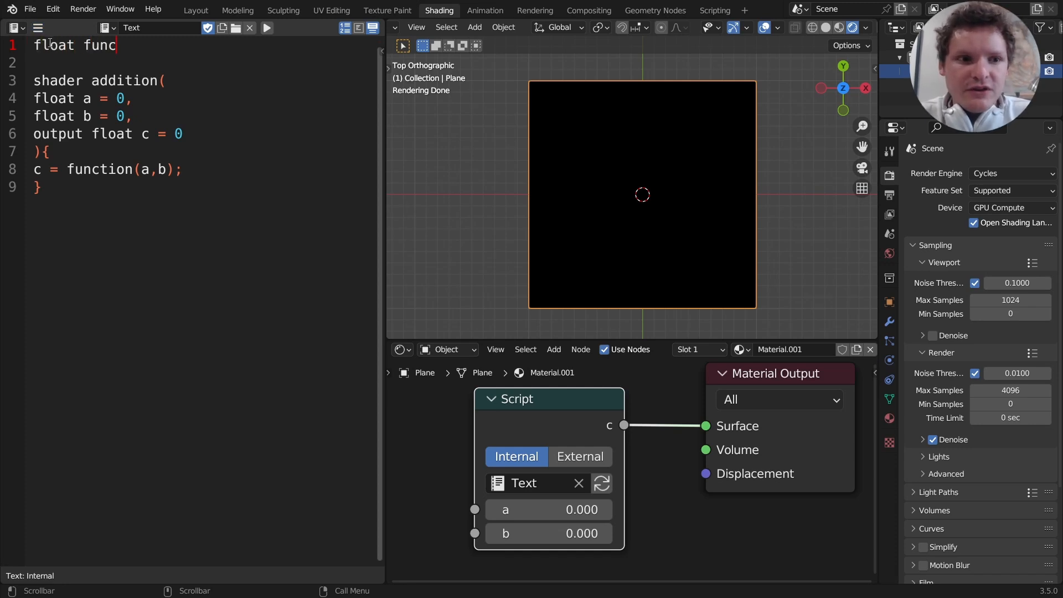
text(tion(){)
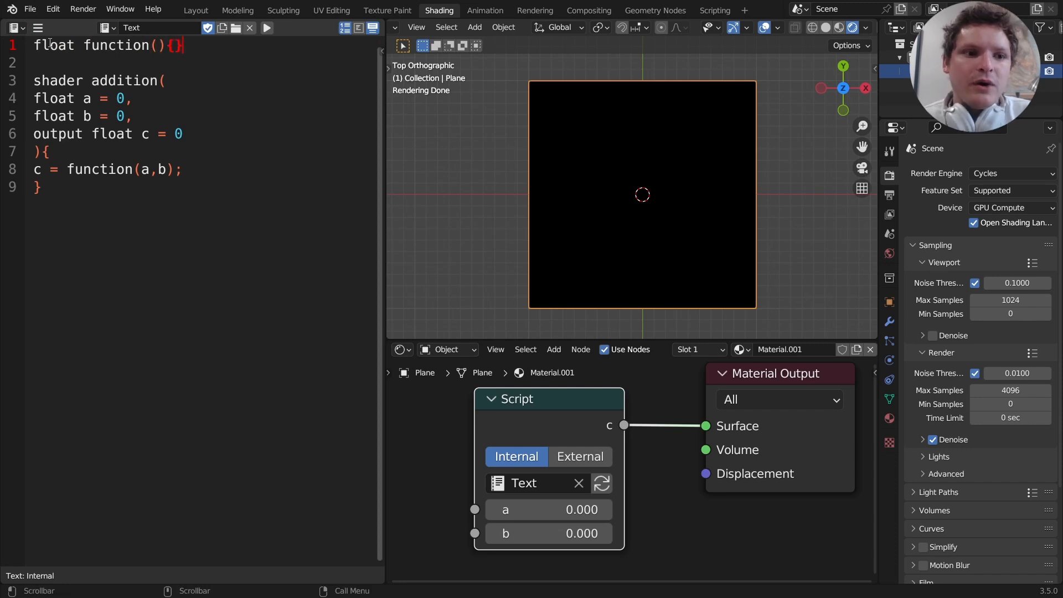
double_click(119, 45)
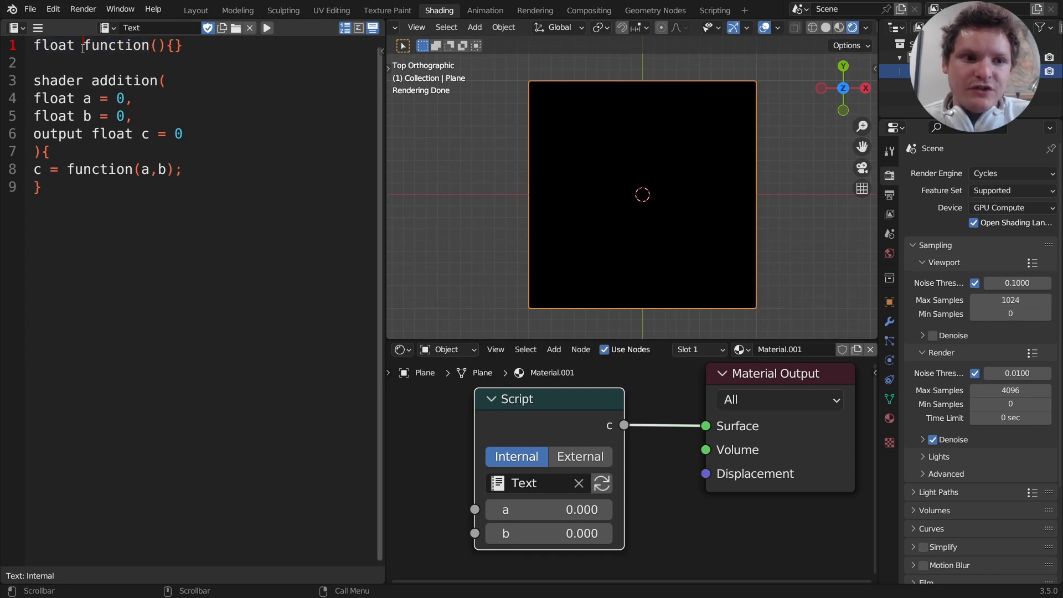
double_click(54, 46)
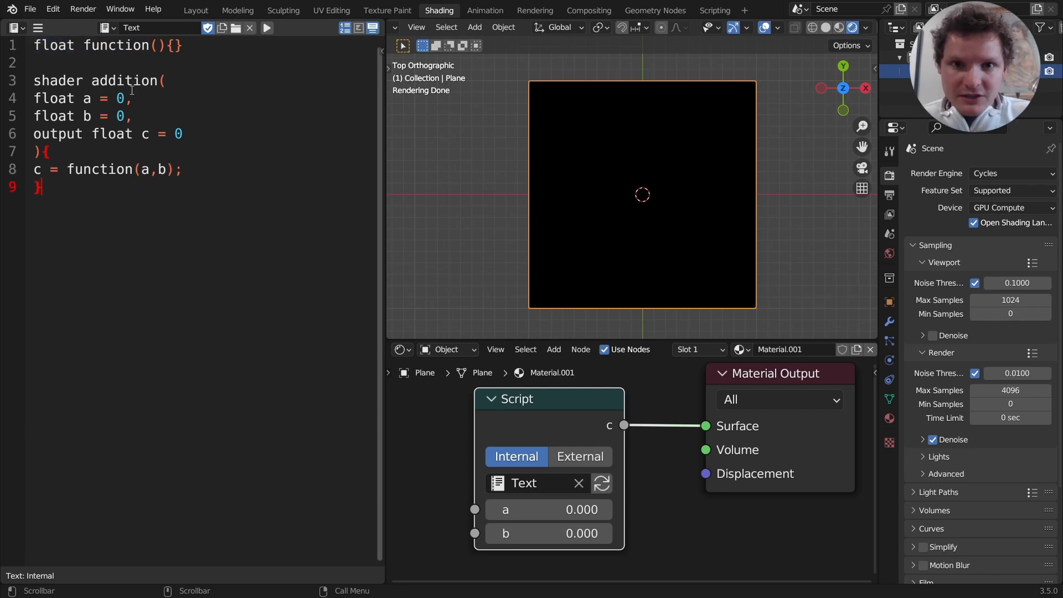
double_click(54, 45)
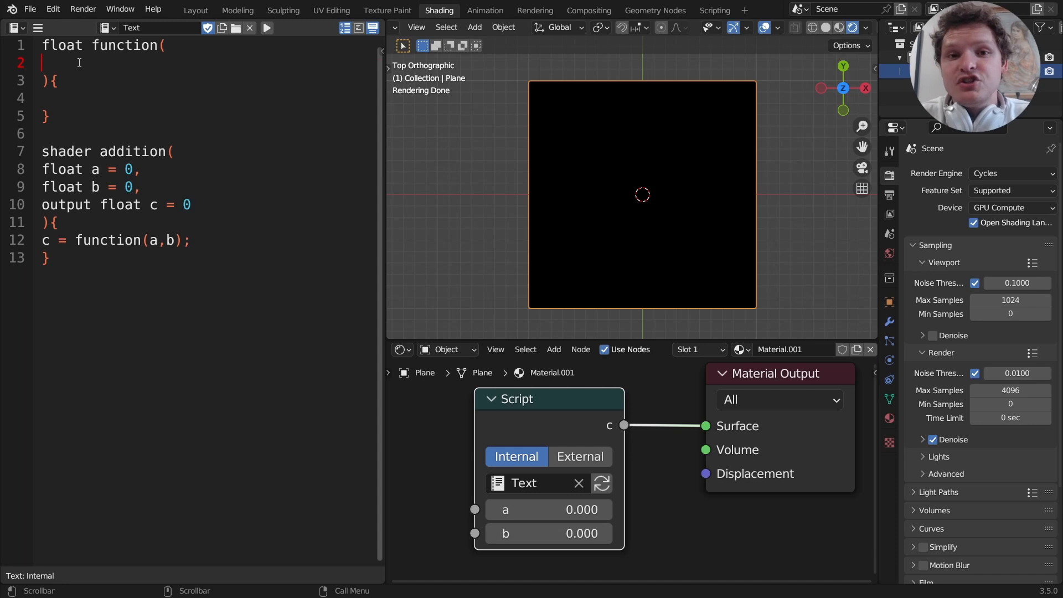
Step: Give the helper function two parameters: float first and float second
text(float)
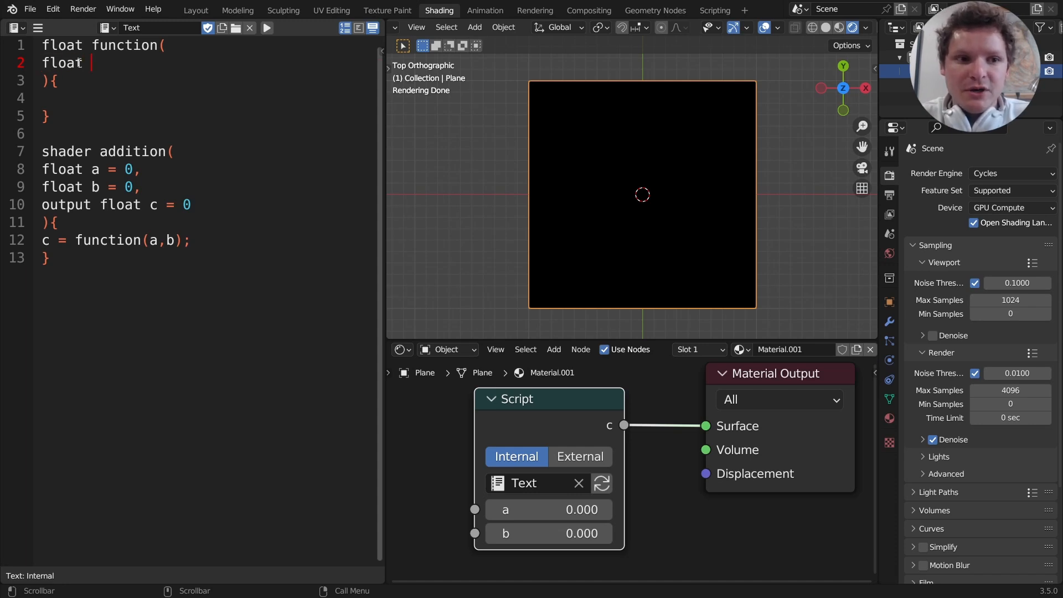
text(first)
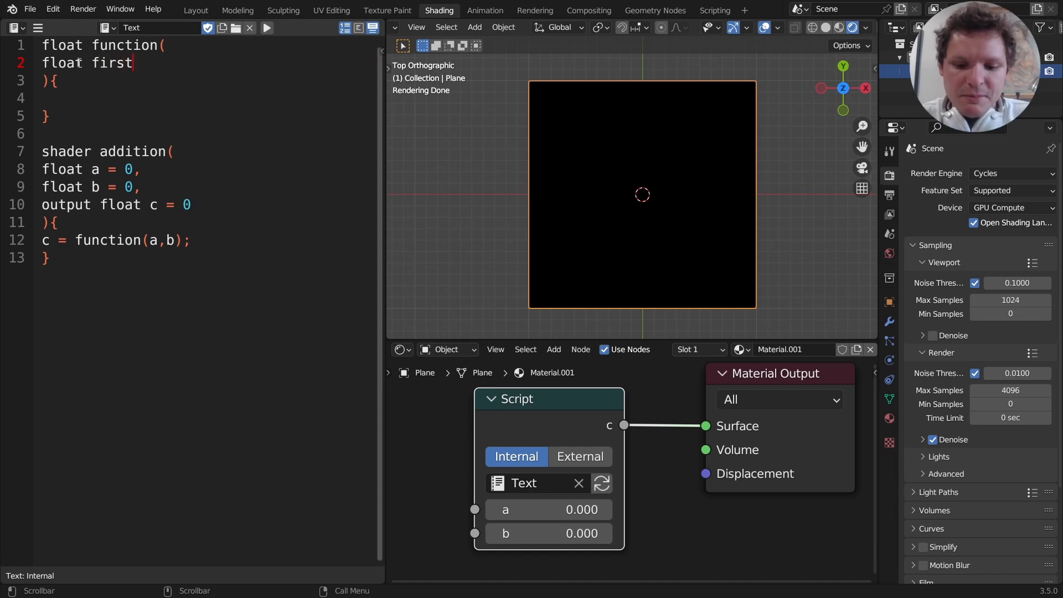
text(,)
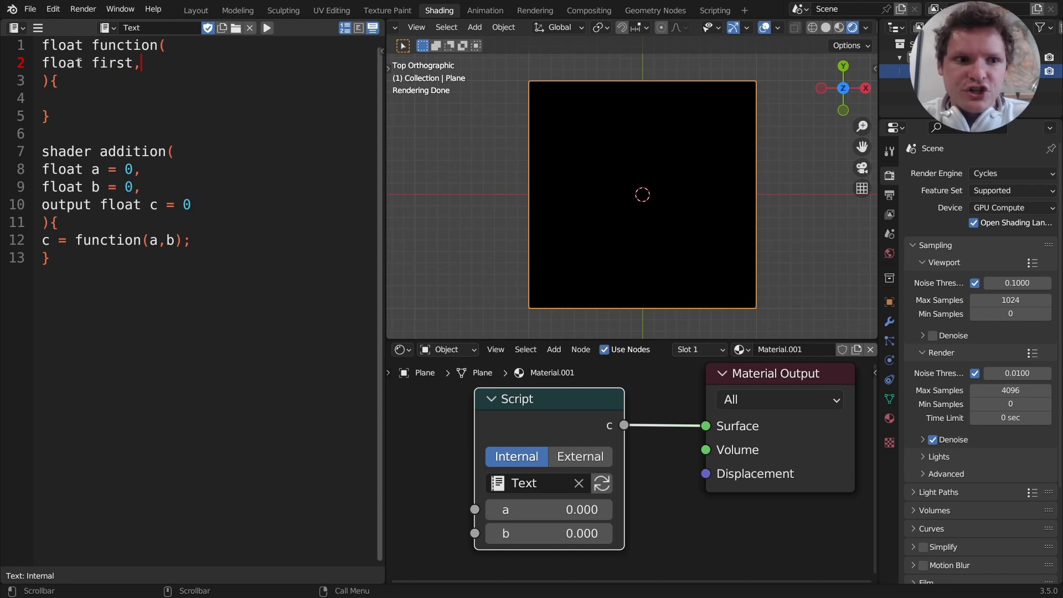
text(float sec)
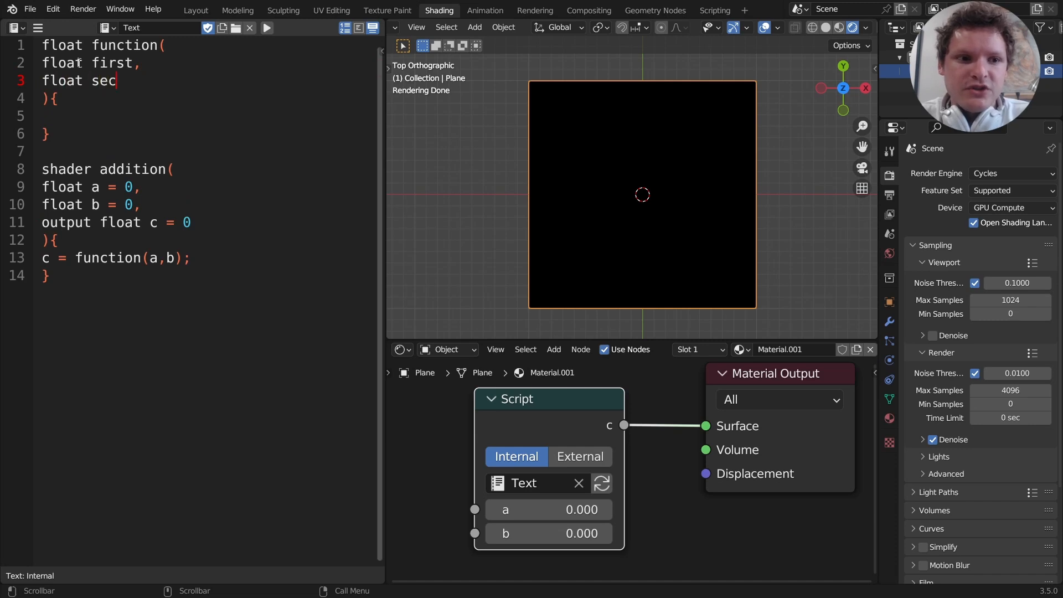
text(ond)
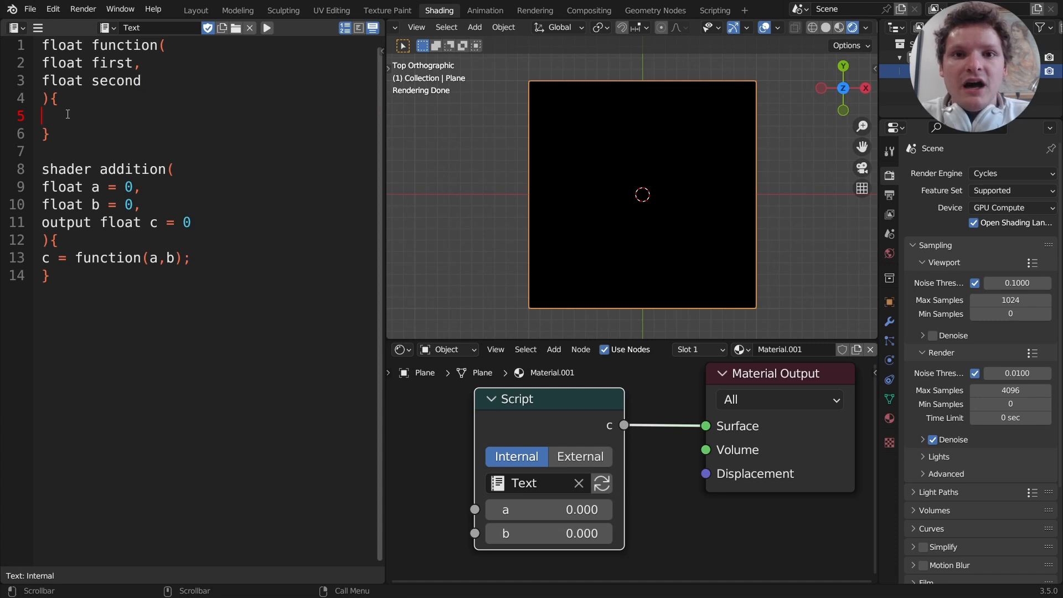
Step: Fill the function body with 'return first + second;'
text(return)
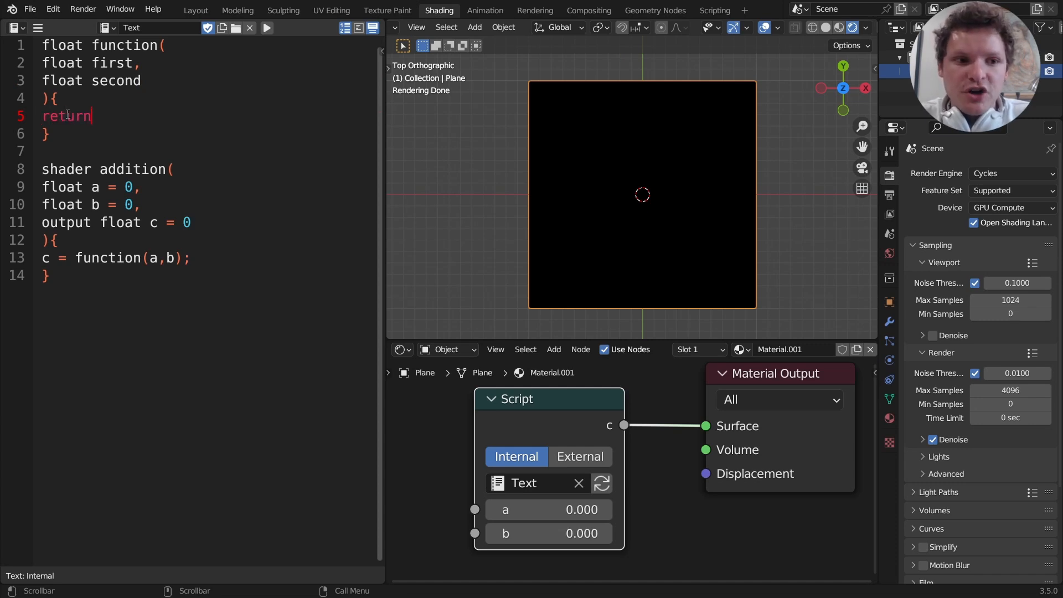
drag(92, 115, 91, 133)
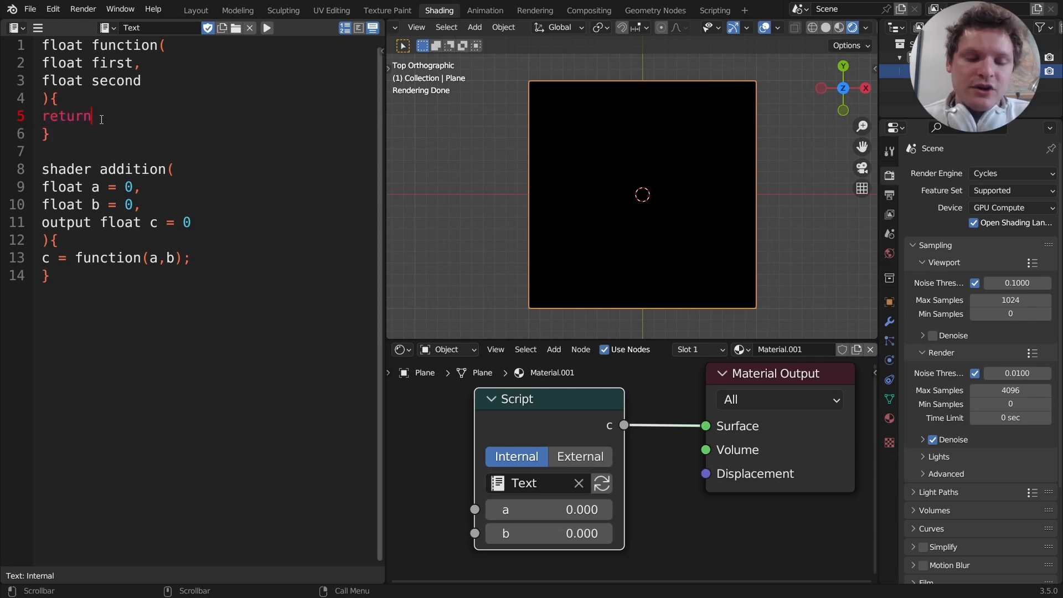
text(first + second;)
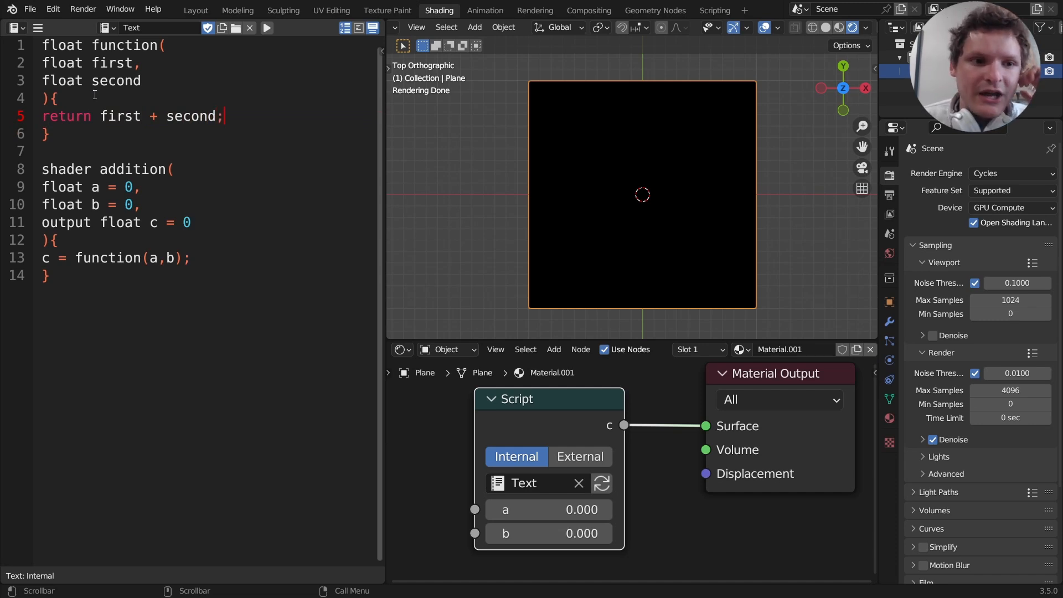
double_click(124, 45)
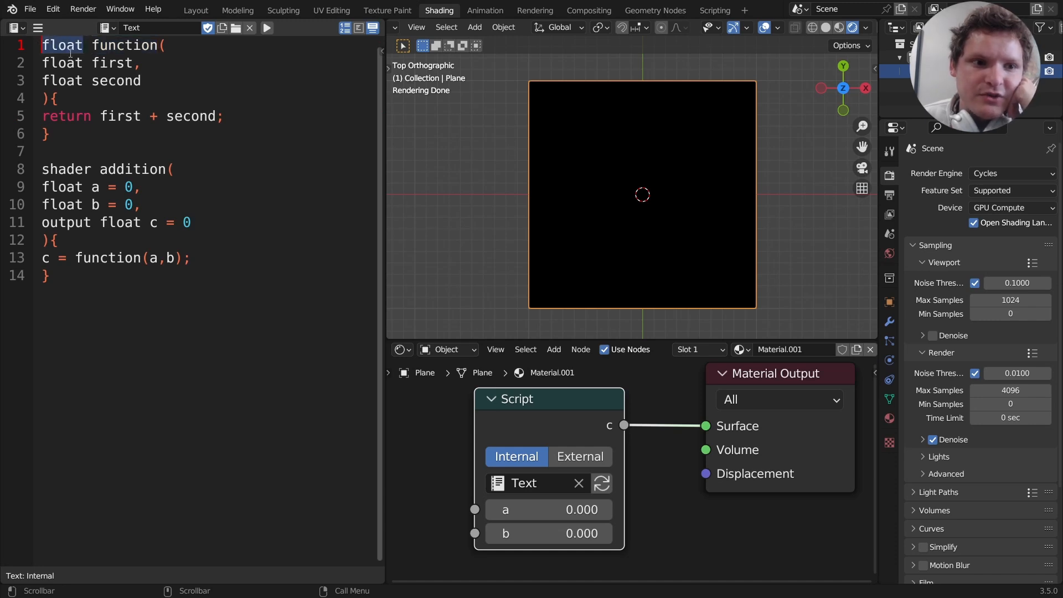
drag(42, 62, 140, 79)
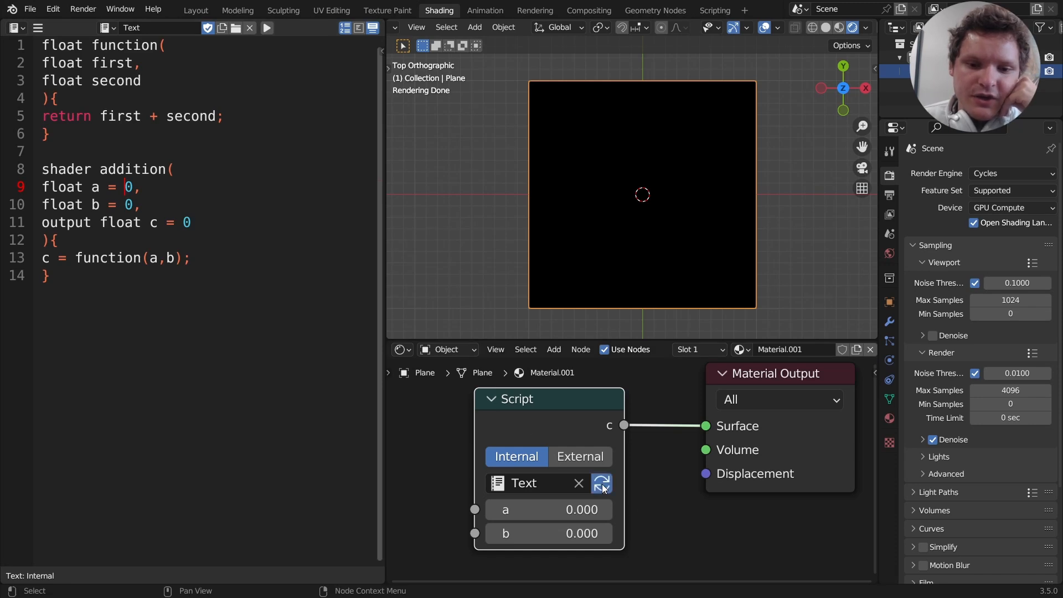
Step: Recompile the OSL script using the Script node's Update button
click(601, 482)
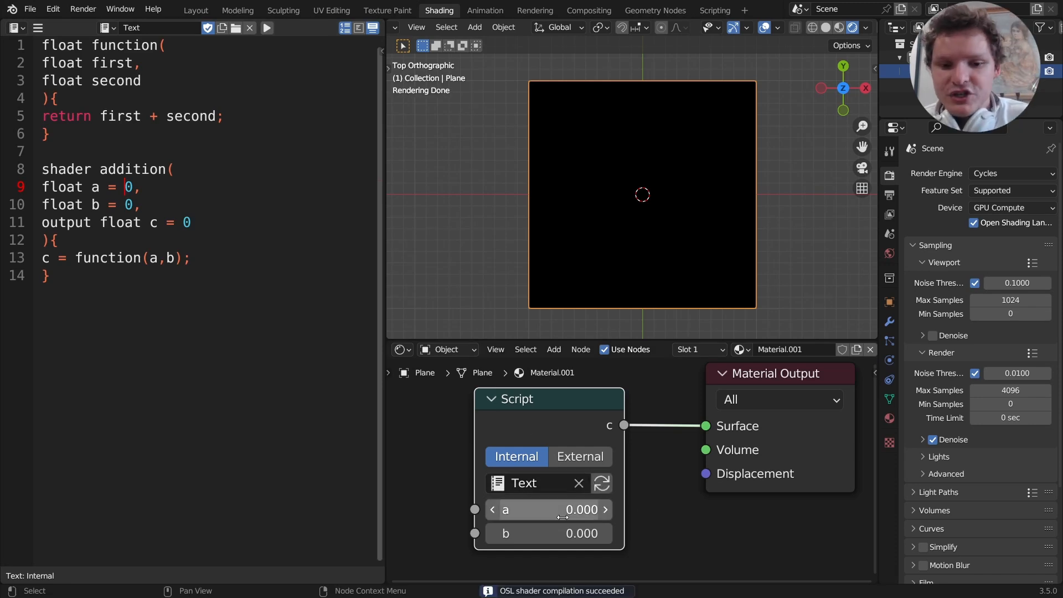
drag(515, 510, 576, 510)
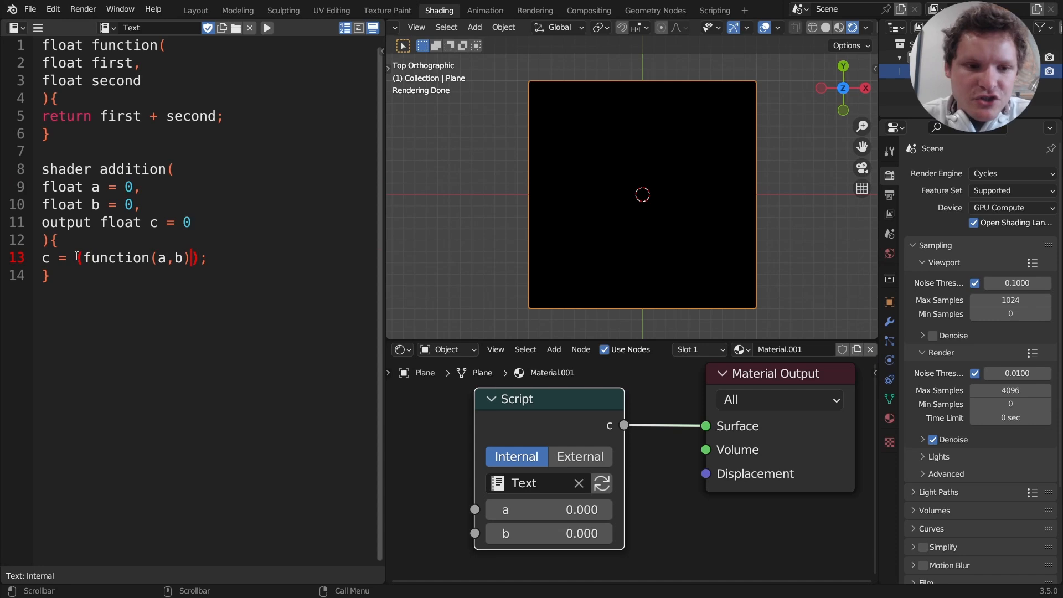
Step: Change line 13 to c = function(function(a,b),b), set b to 0.5, and duplicate the helper
text(,b)
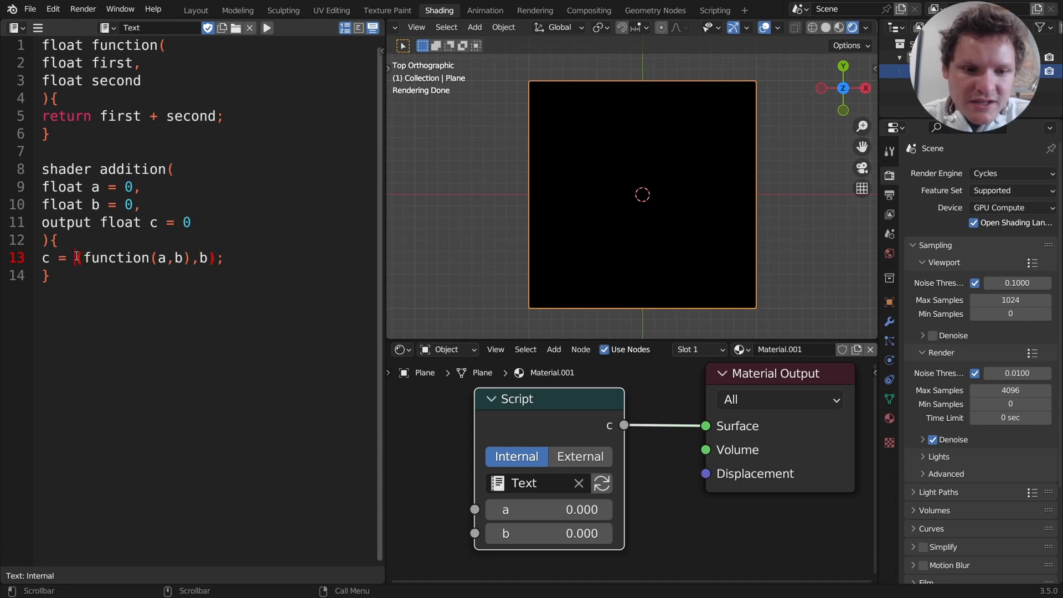
text(function()
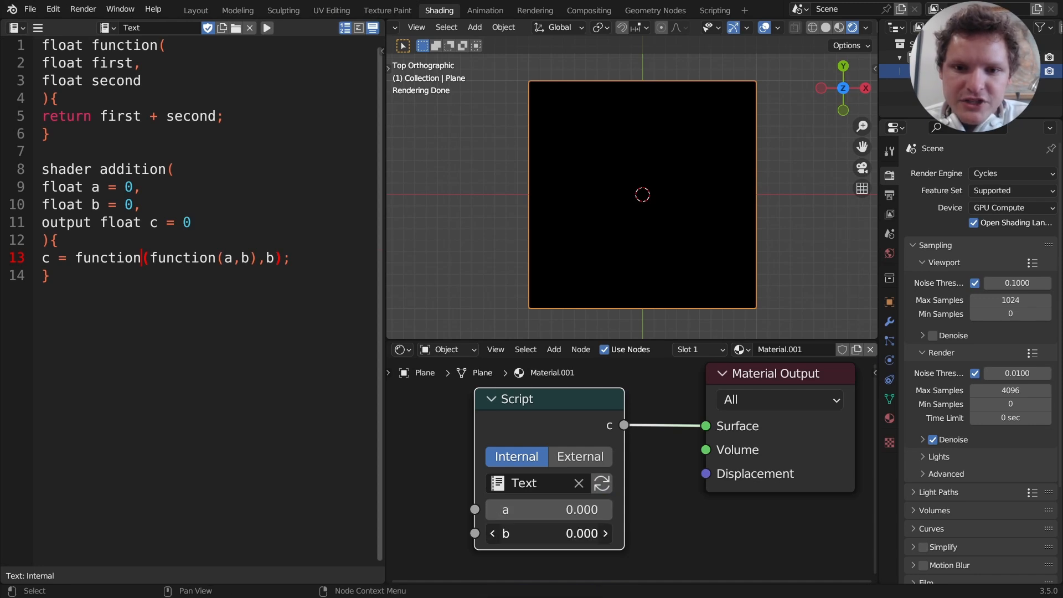
mouse_move(573, 523)
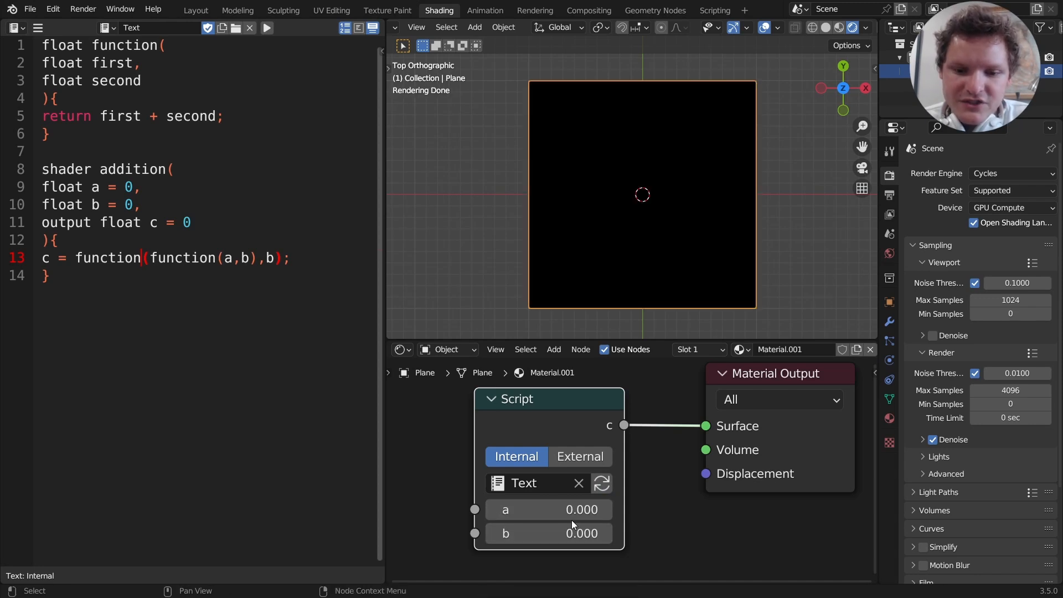
click(549, 510)
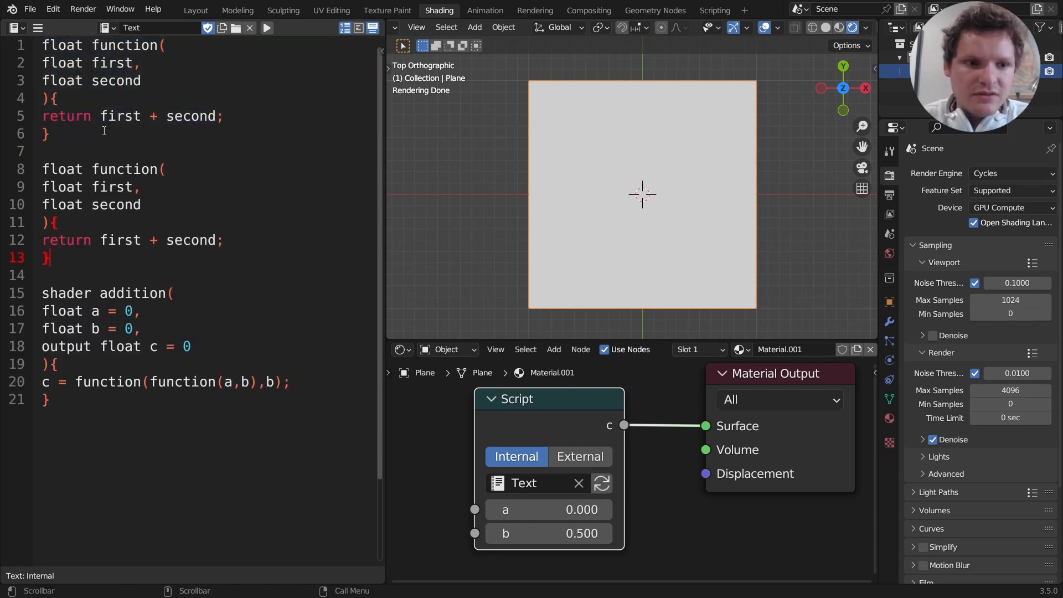
Step: Make the copy a subtracting secondfunction used in c, then recompile
click(100, 169)
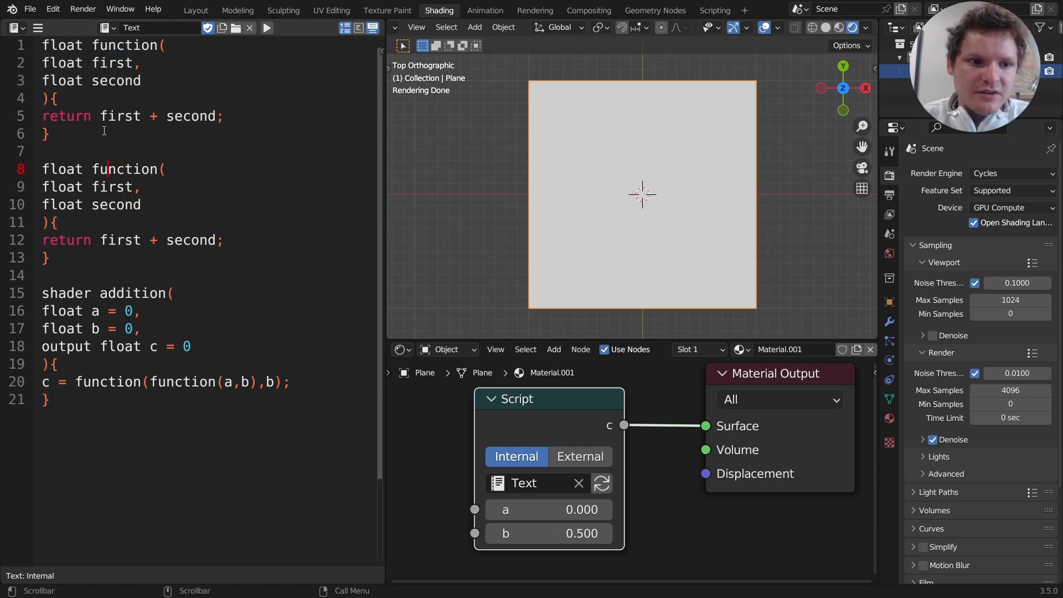
text(second)
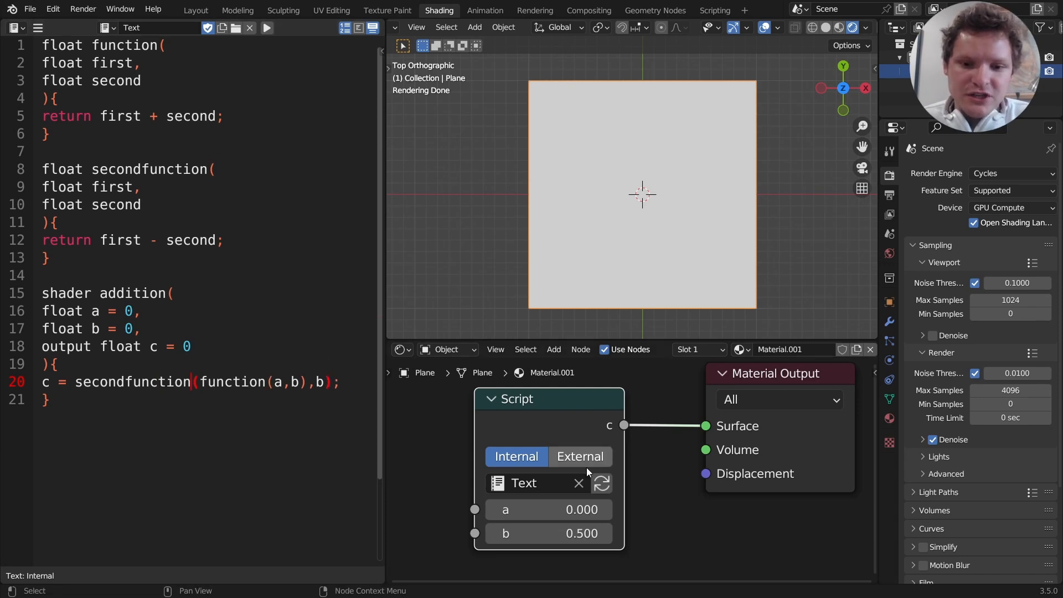
double_click(550, 534)
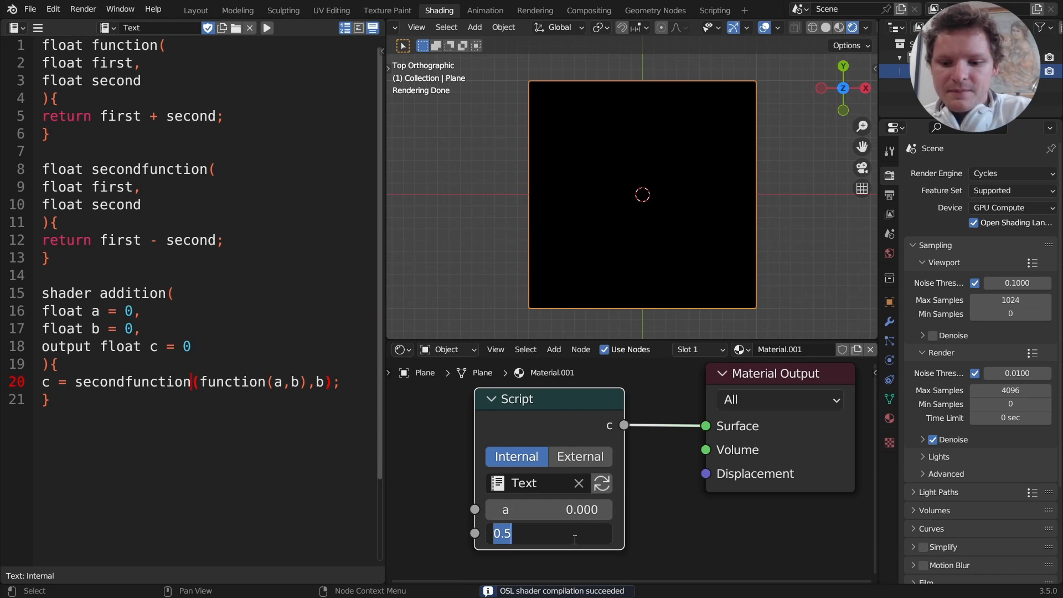
Step: Enter 0.5 for a and -2.2 for b on the Script node
text(1.900)
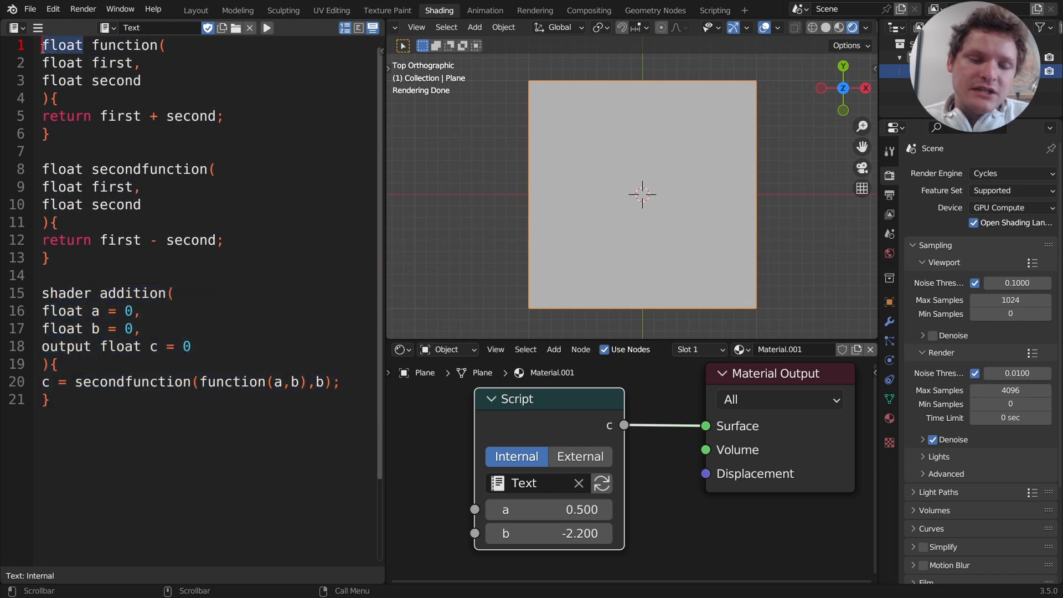
drag(42, 45, 140, 81)
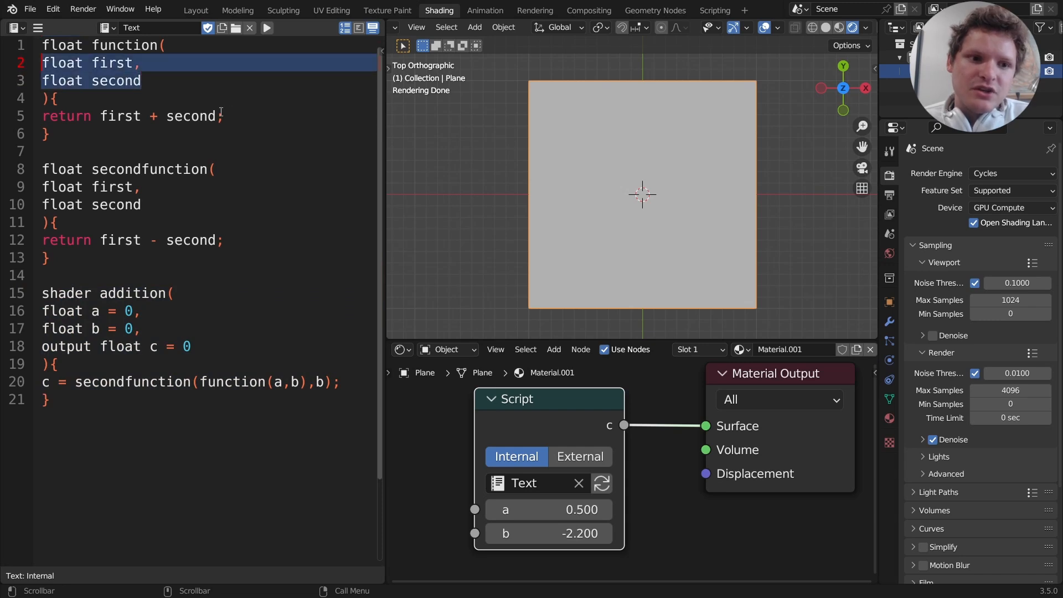